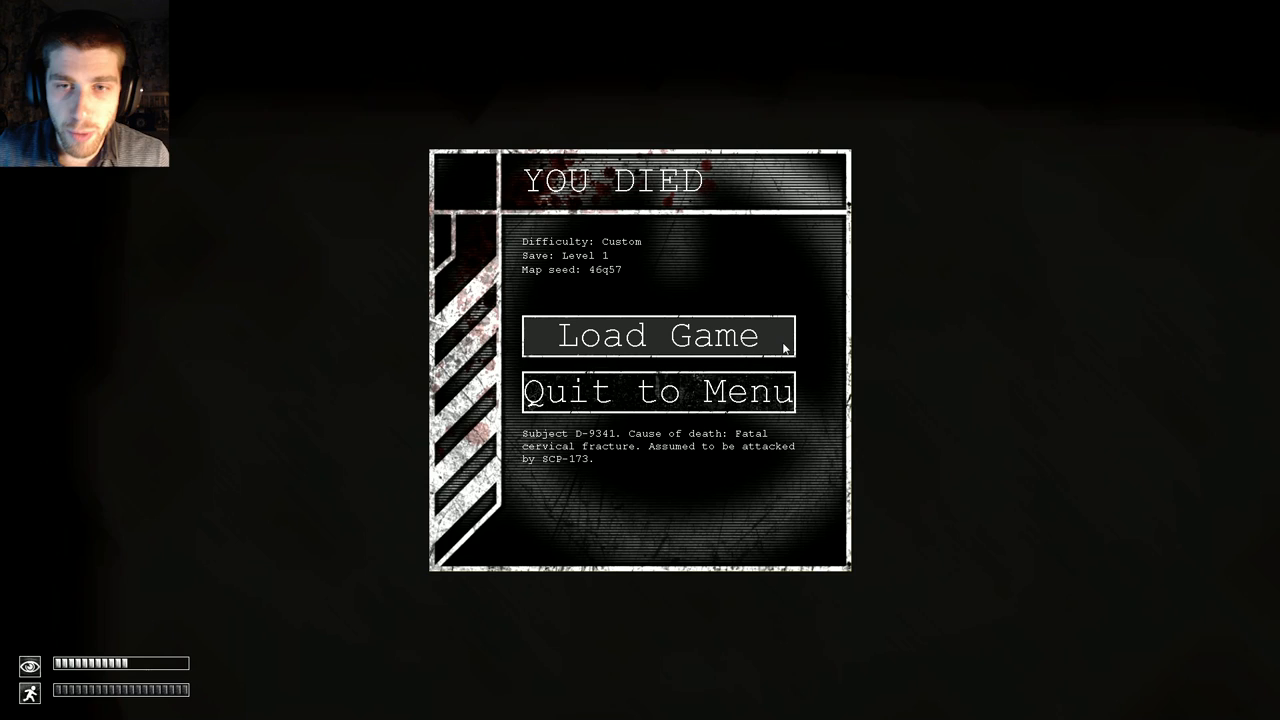
click(656, 336)
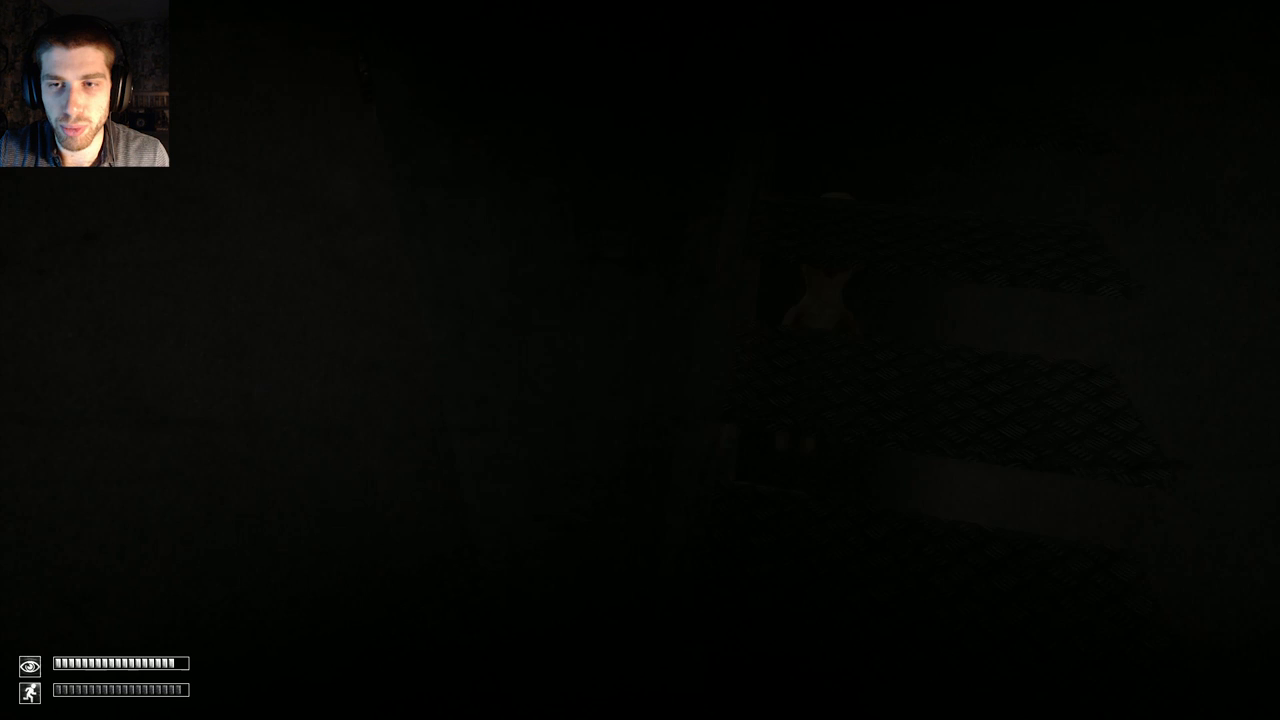
key(Escape)
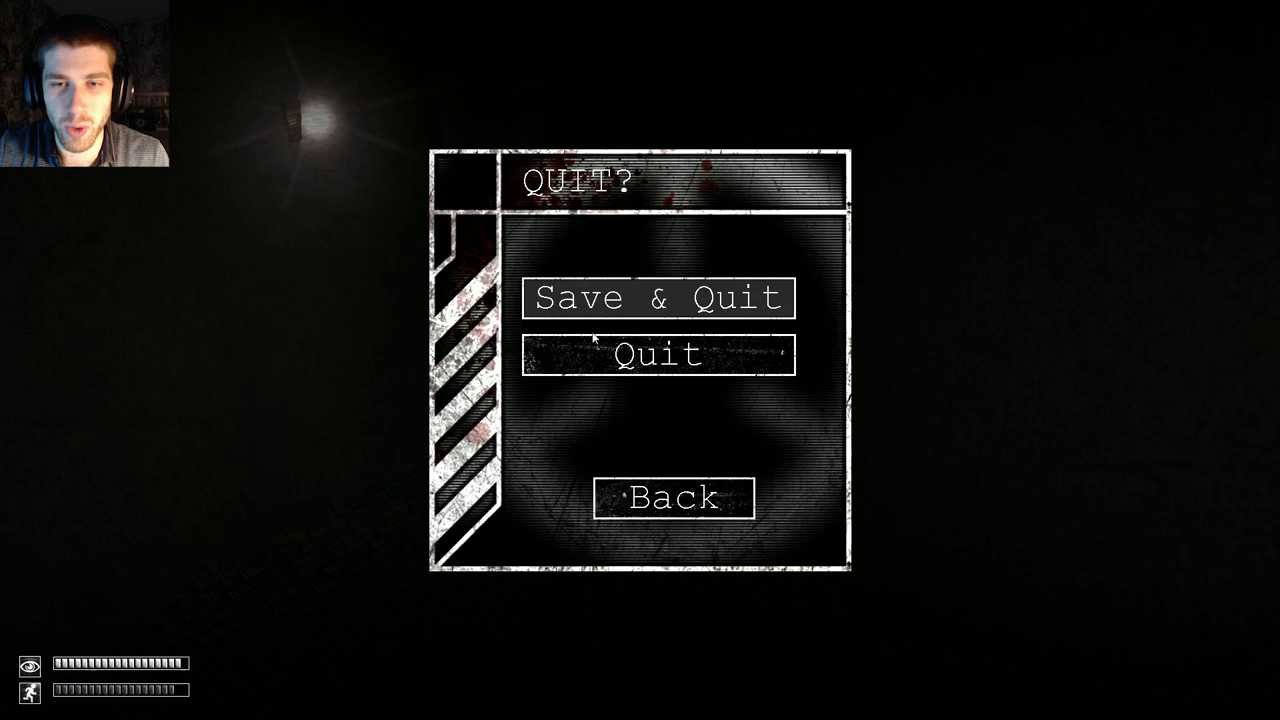
click(656, 296)
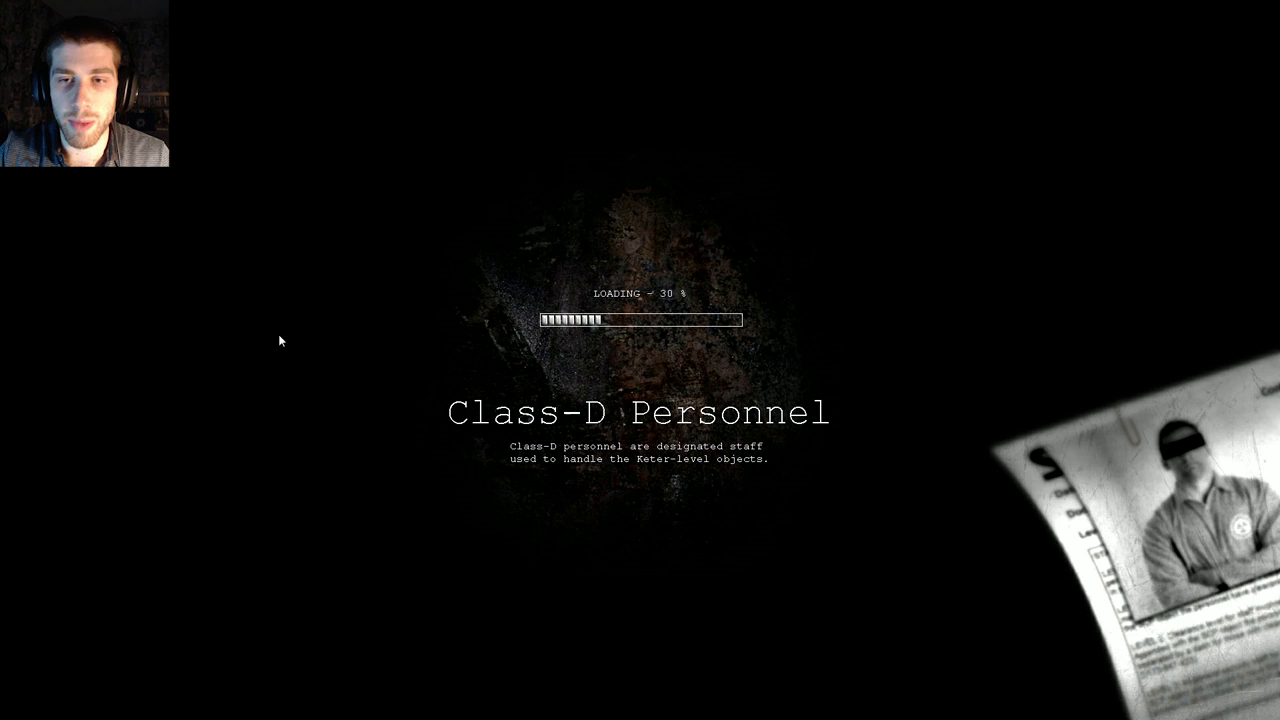
mouse_move(312, 376)
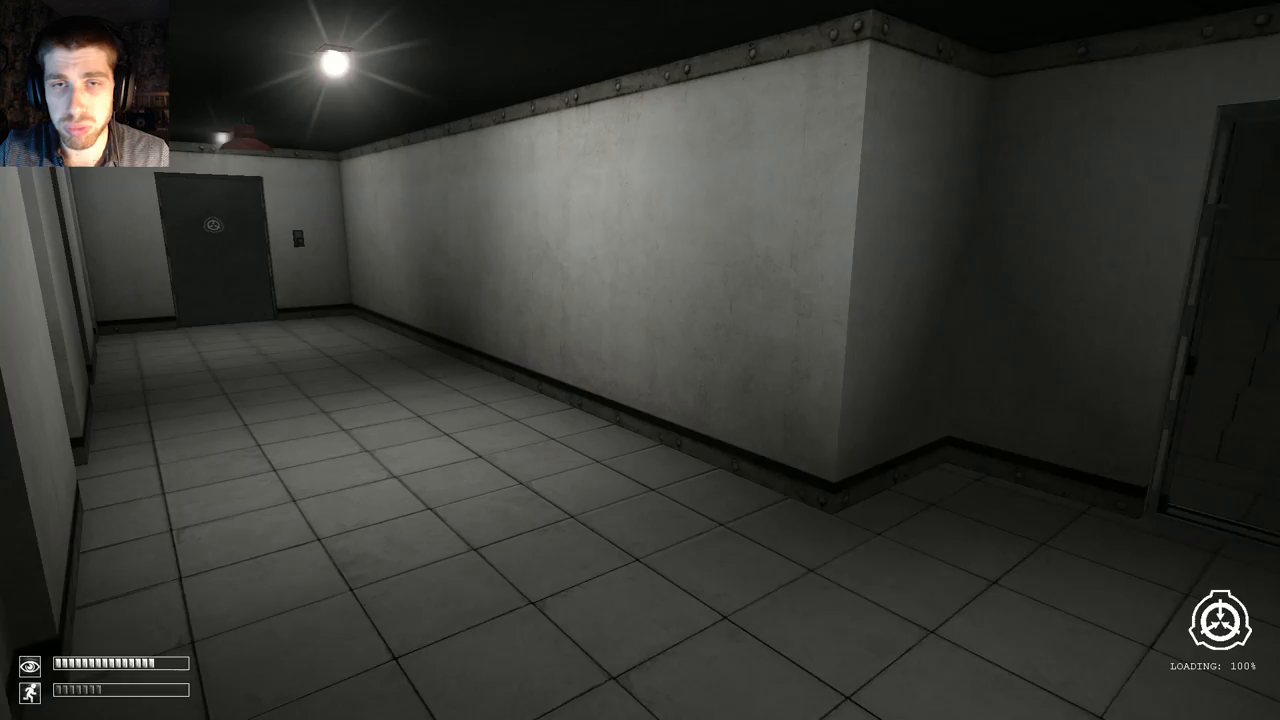
mouse_move(640, 360)
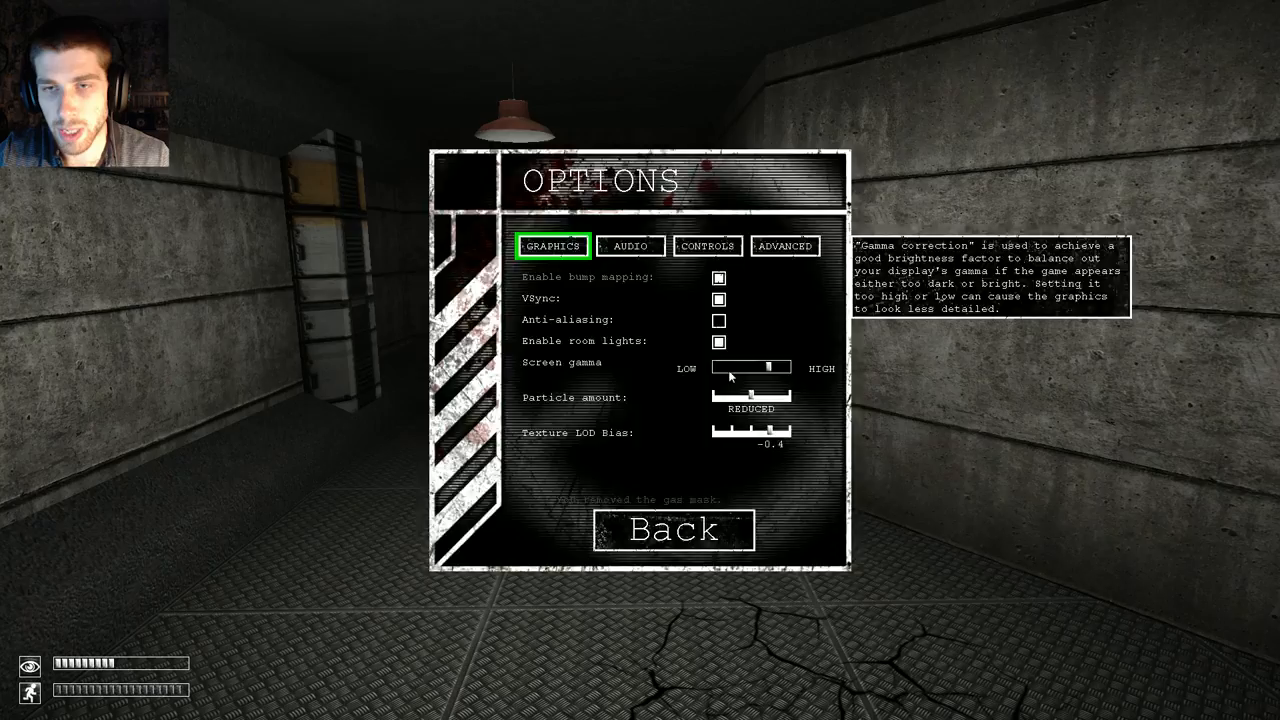
click(672, 530)
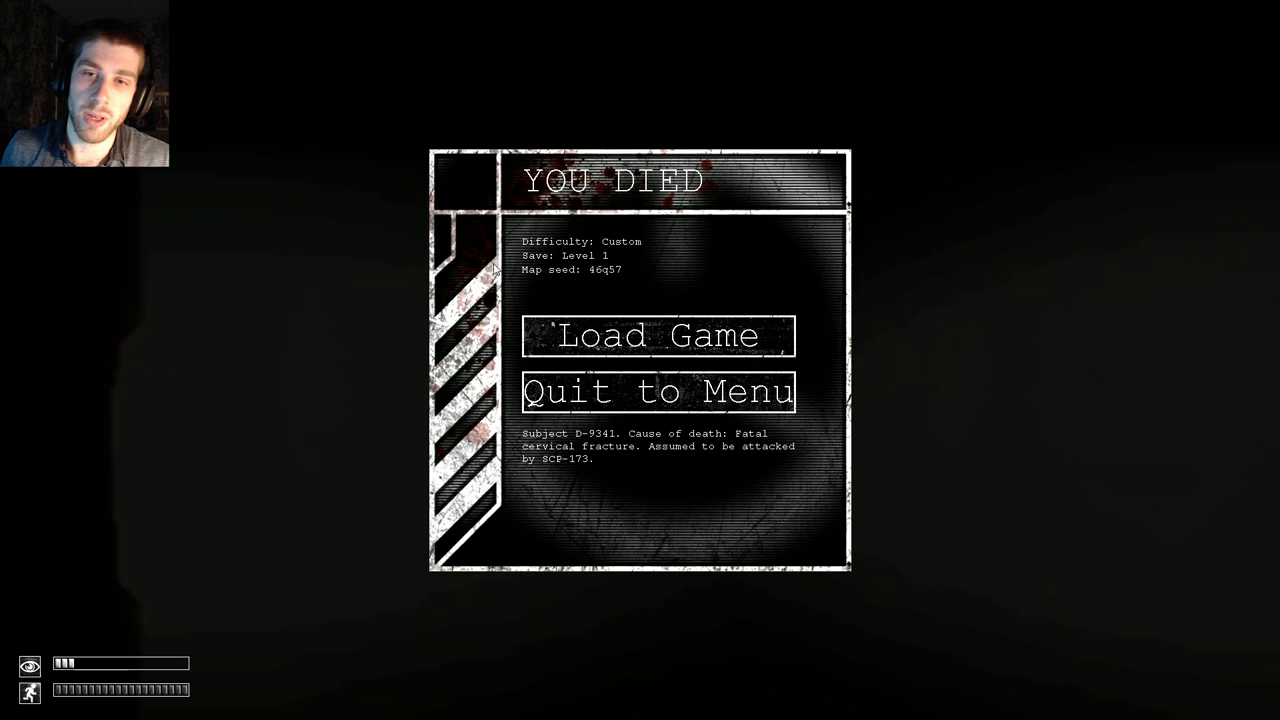
click(656, 336)
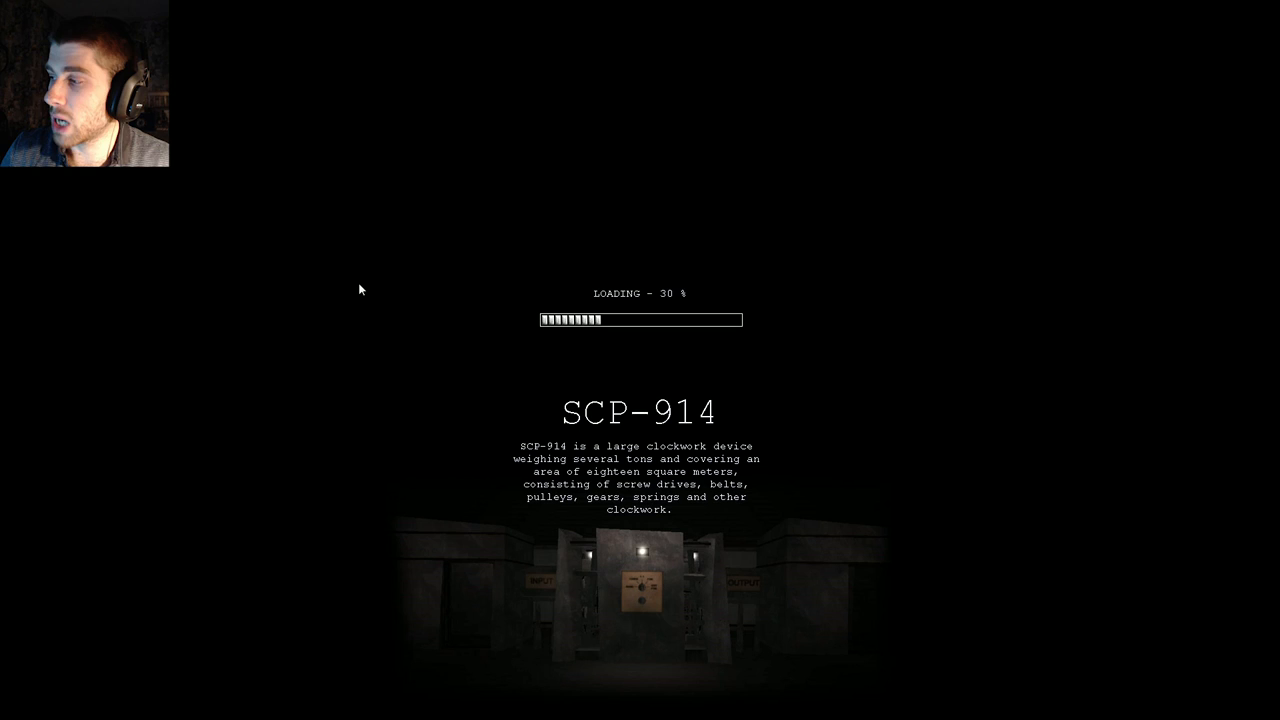
mouse_move(378, 326)
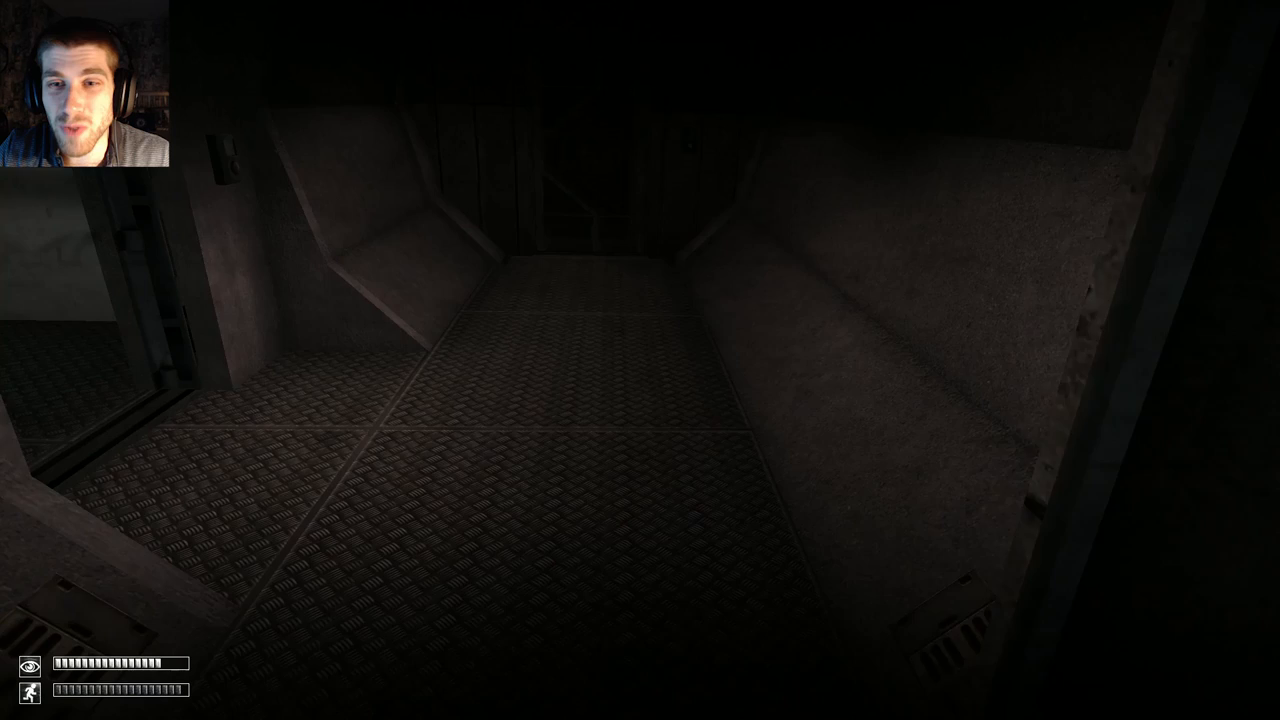
key(tab)
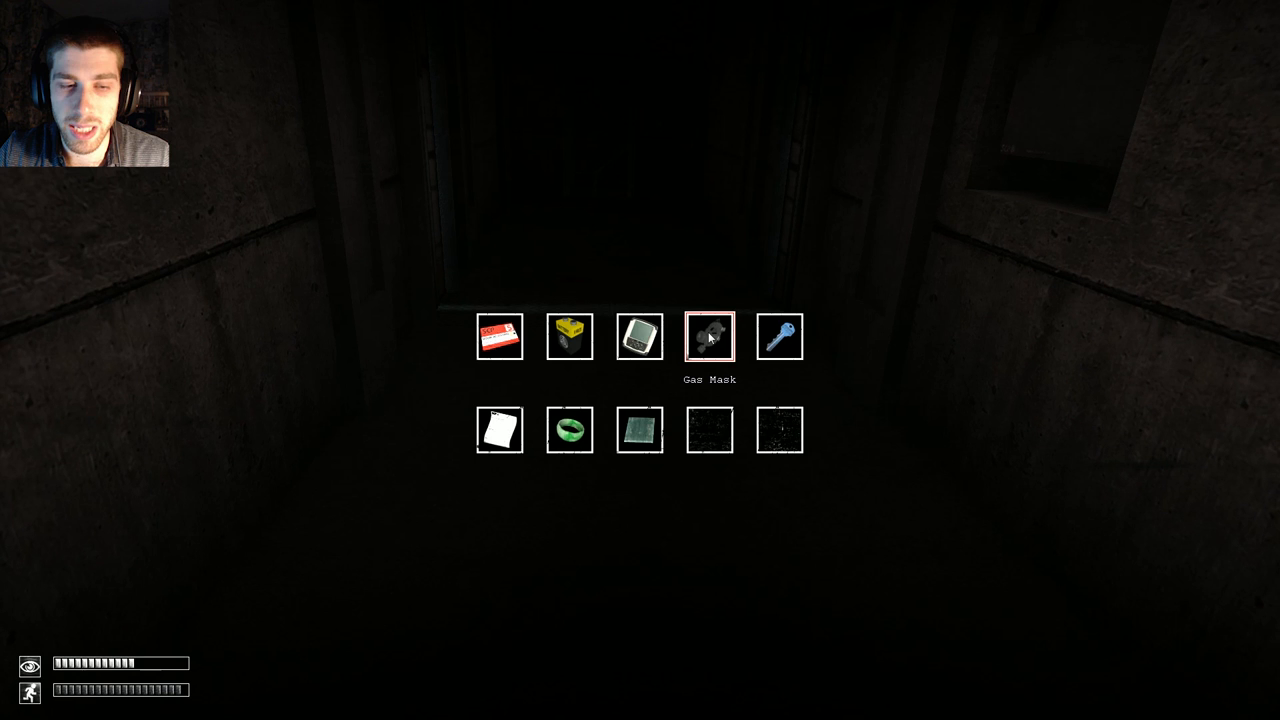